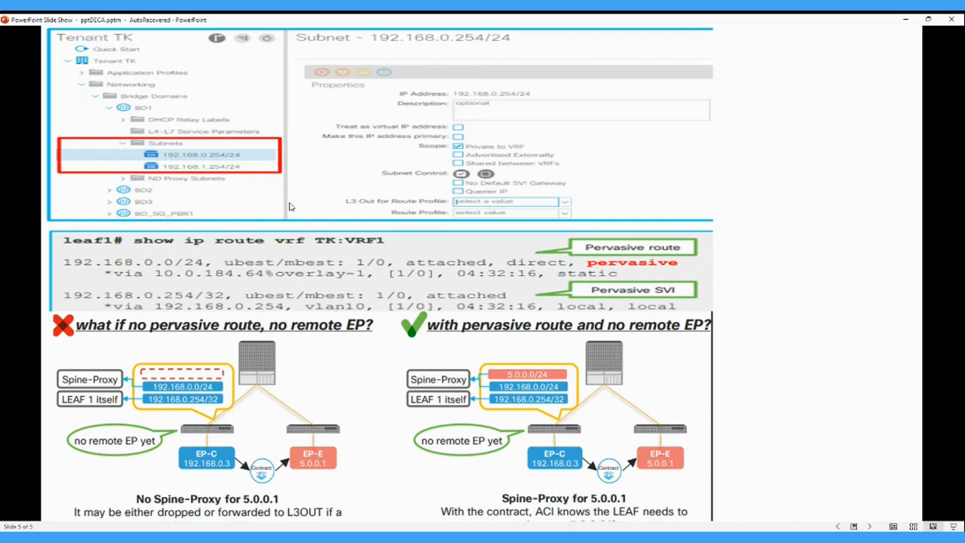
mouse_move(147, 69)
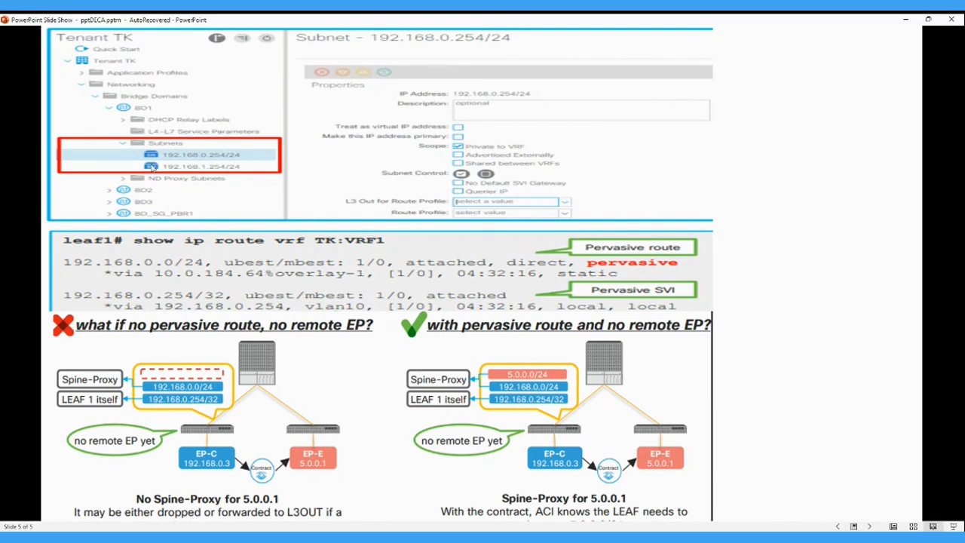
mouse_move(183, 166)
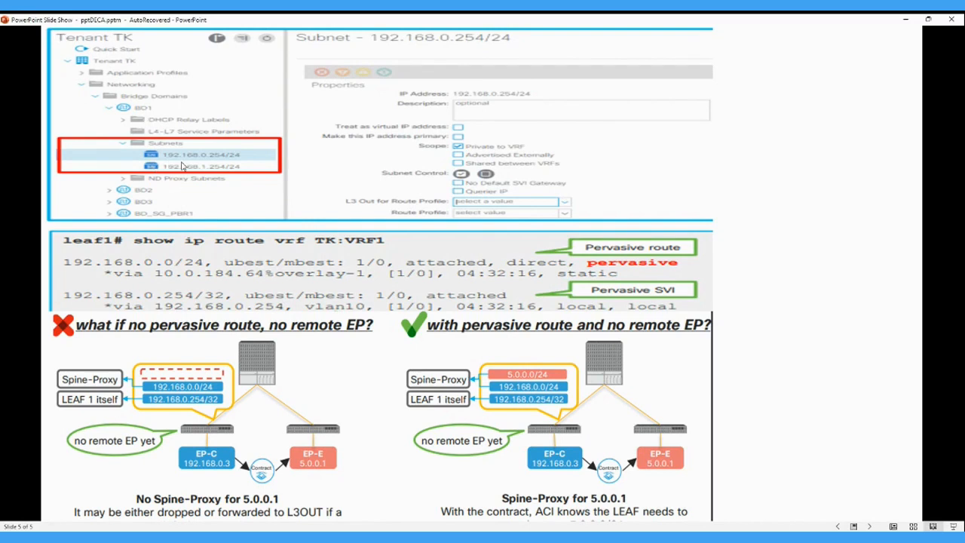
mouse_move(221, 160)
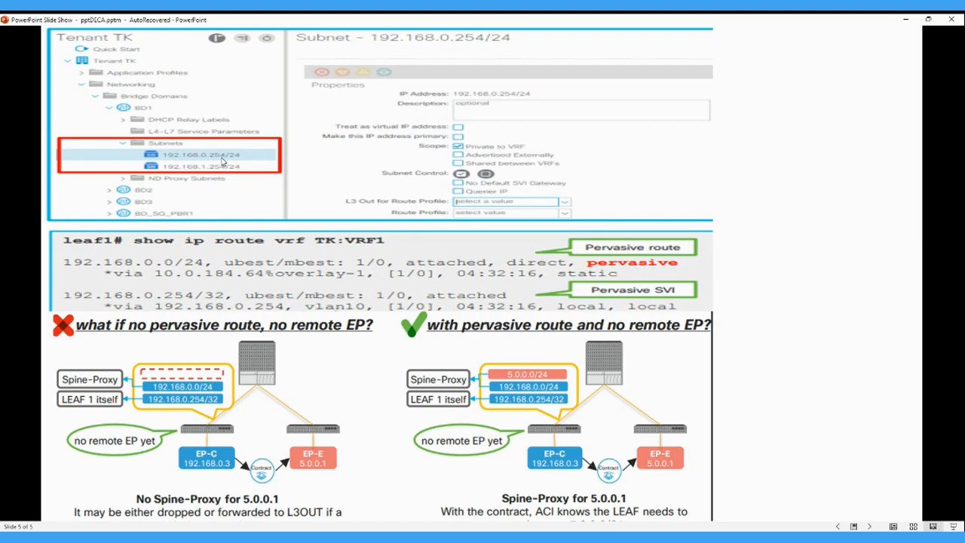
mouse_move(180, 174)
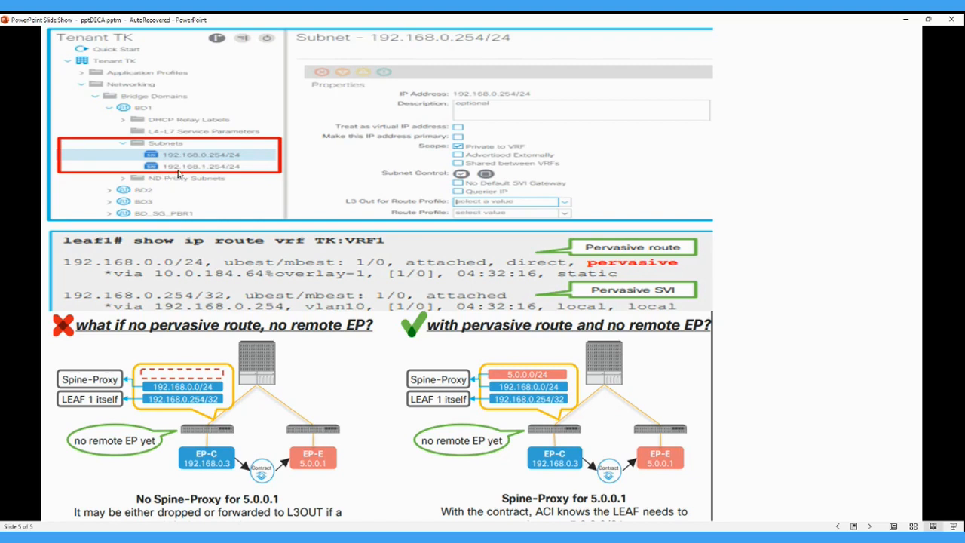
mouse_move(217, 172)
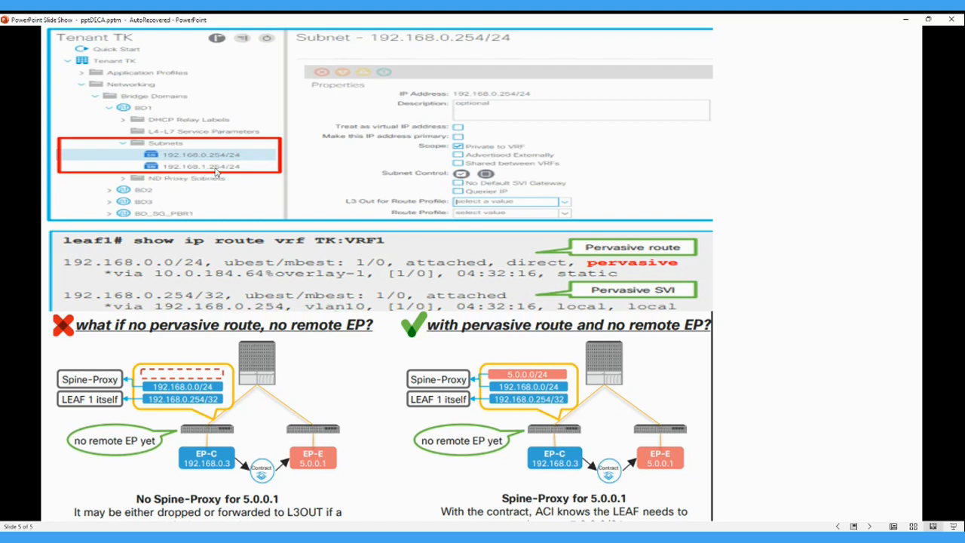
mouse_move(143, 255)
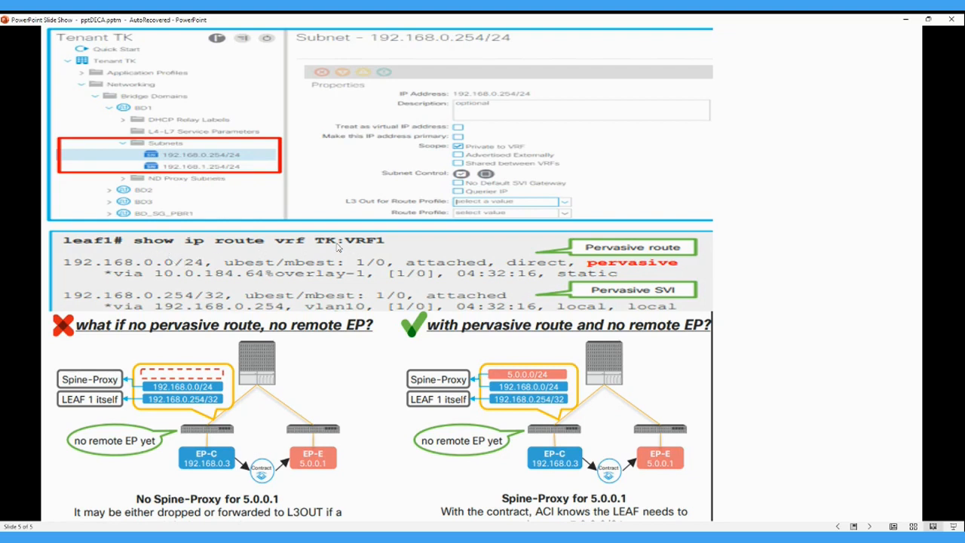
mouse_move(138, 111)
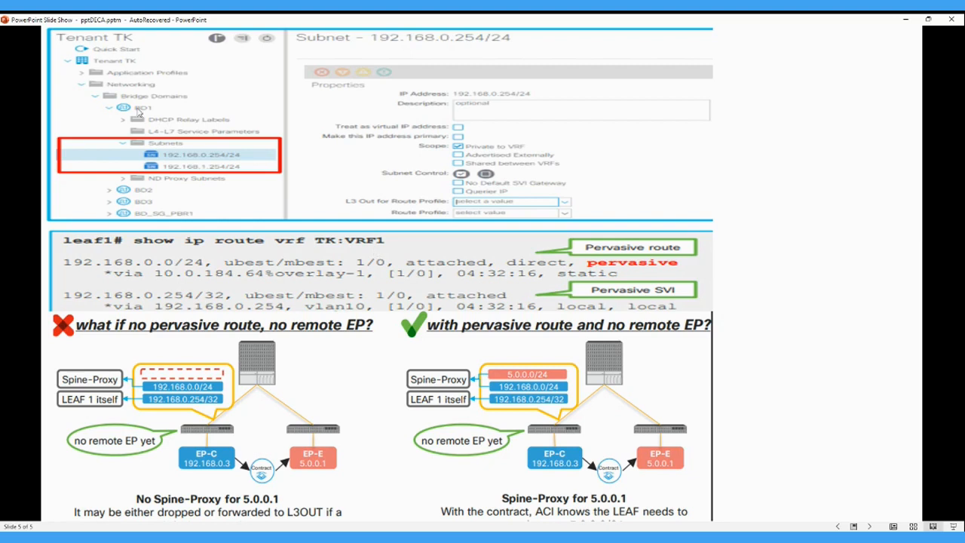
mouse_move(347, 275)
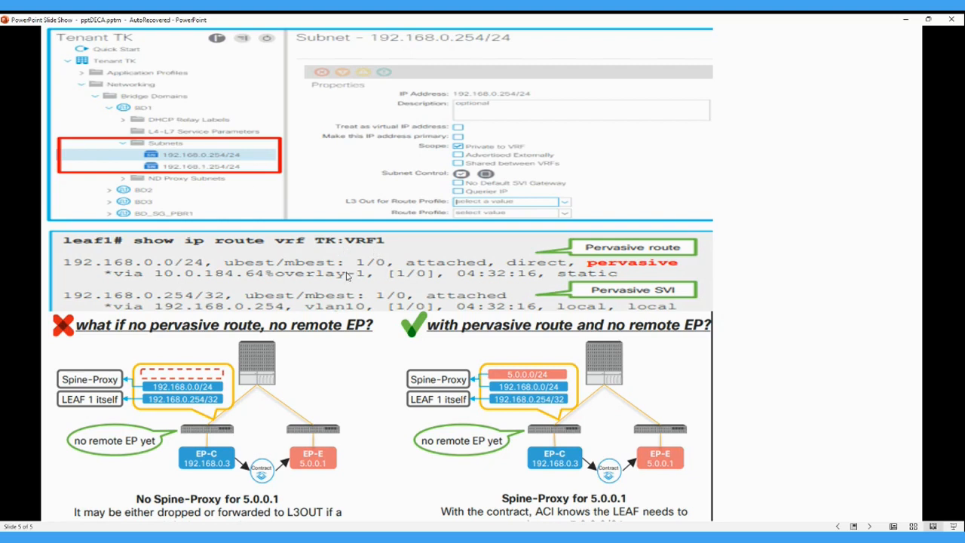
mouse_move(648, 256)
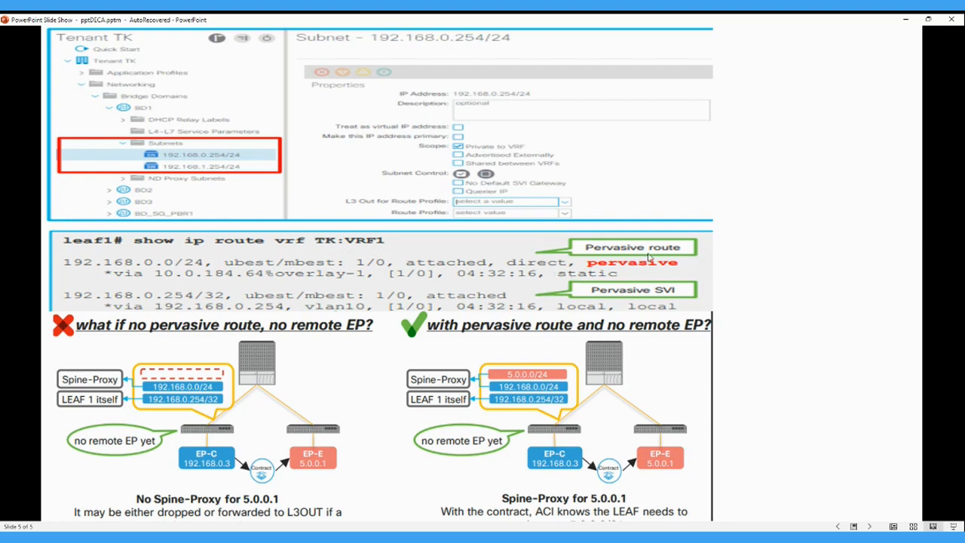
mouse_move(611, 258)
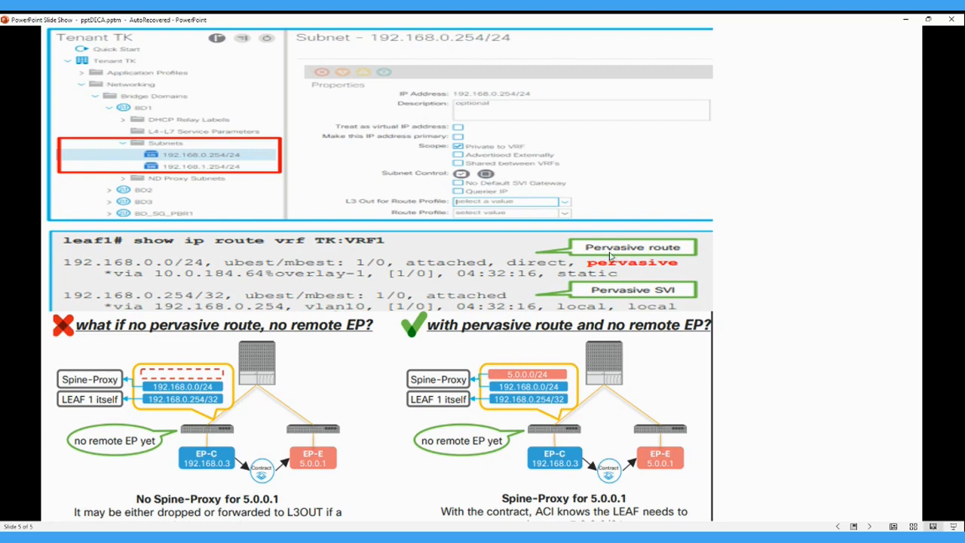
mouse_move(139, 269)
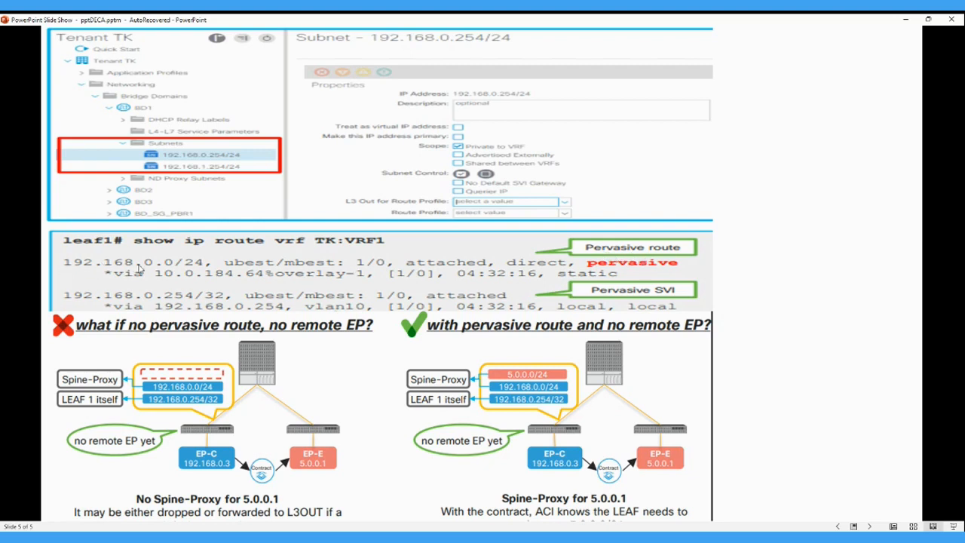
mouse_move(282, 276)
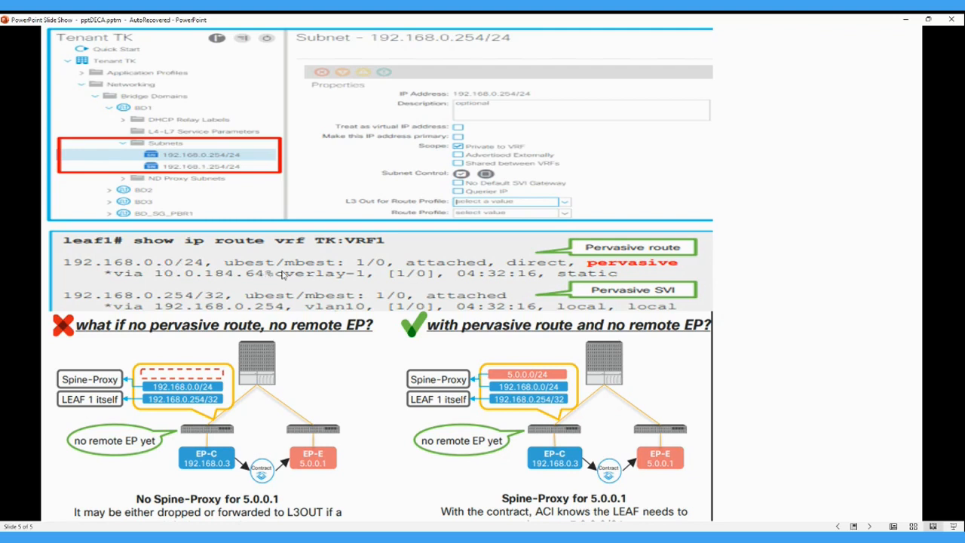
mouse_move(321, 281)
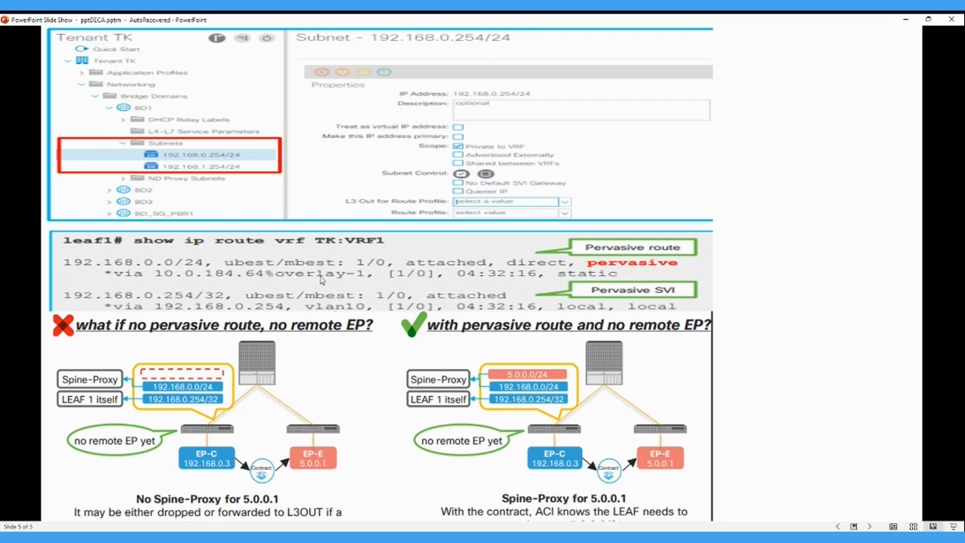
mouse_move(289, 309)
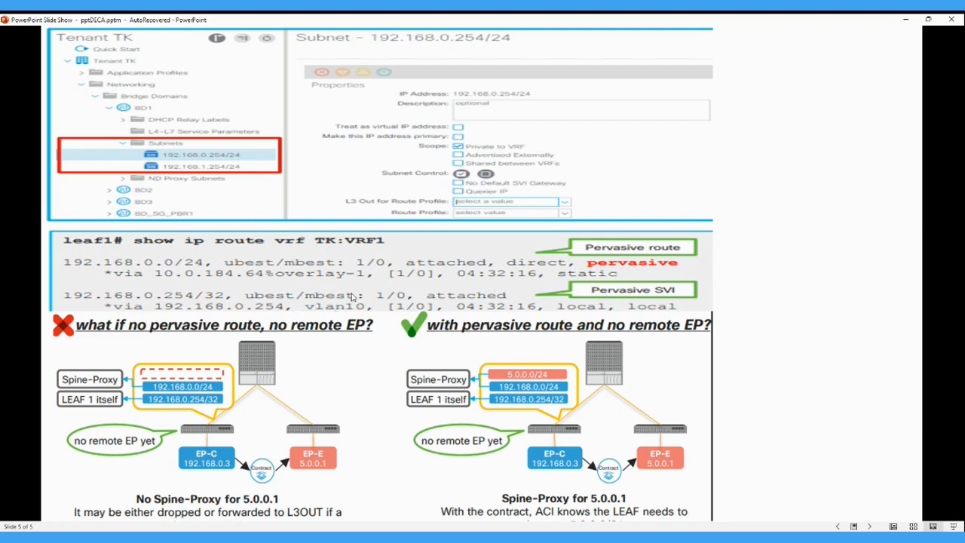
mouse_move(537, 285)
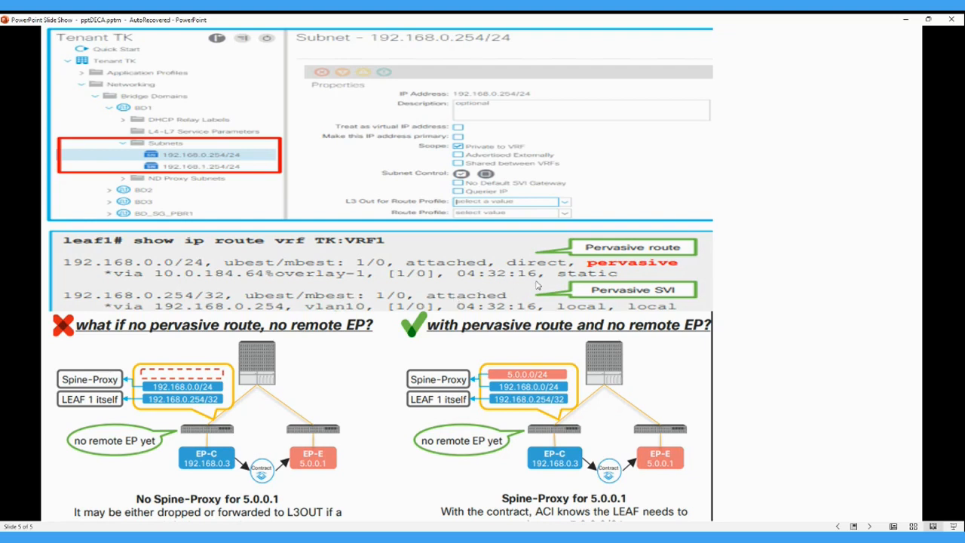
mouse_move(594, 297)
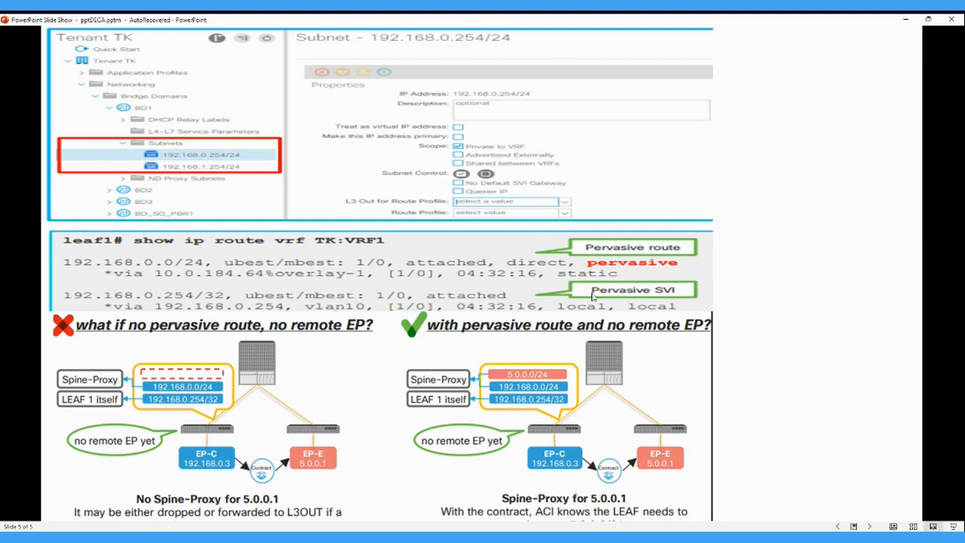
mouse_move(660, 297)
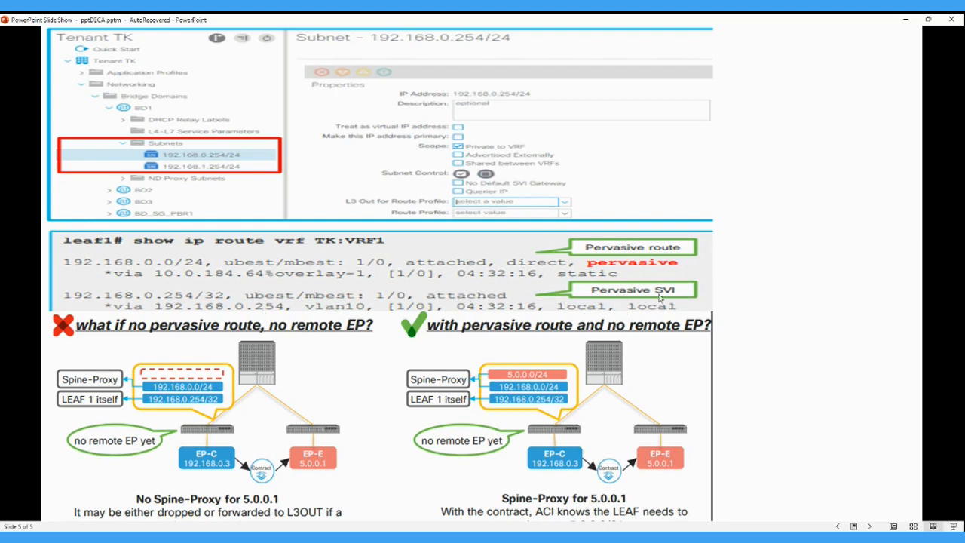
mouse_move(332, 308)
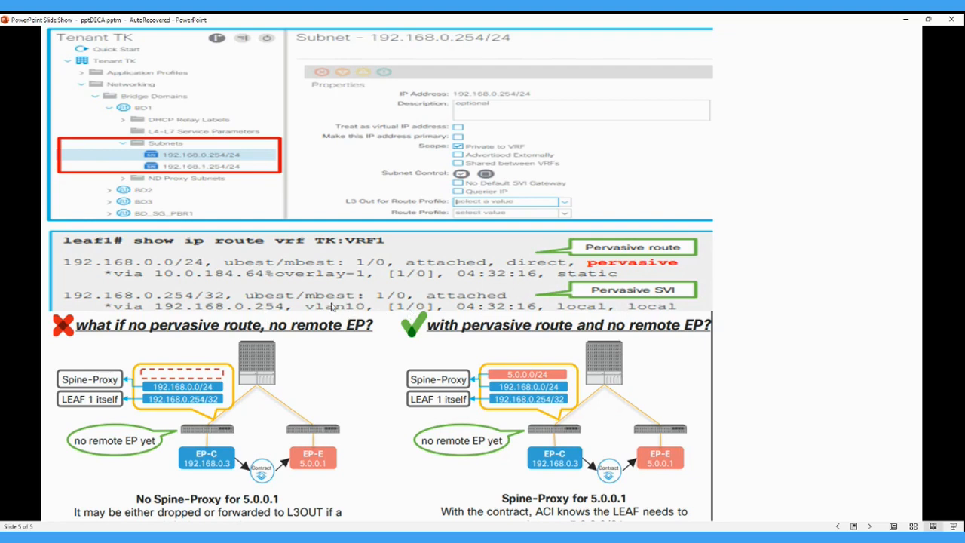
mouse_move(358, 306)
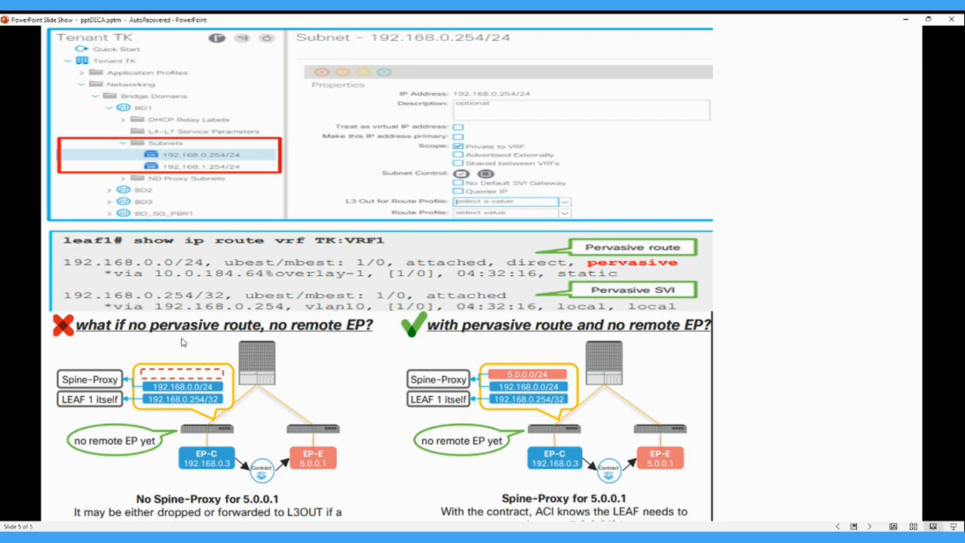
mouse_move(203, 339)
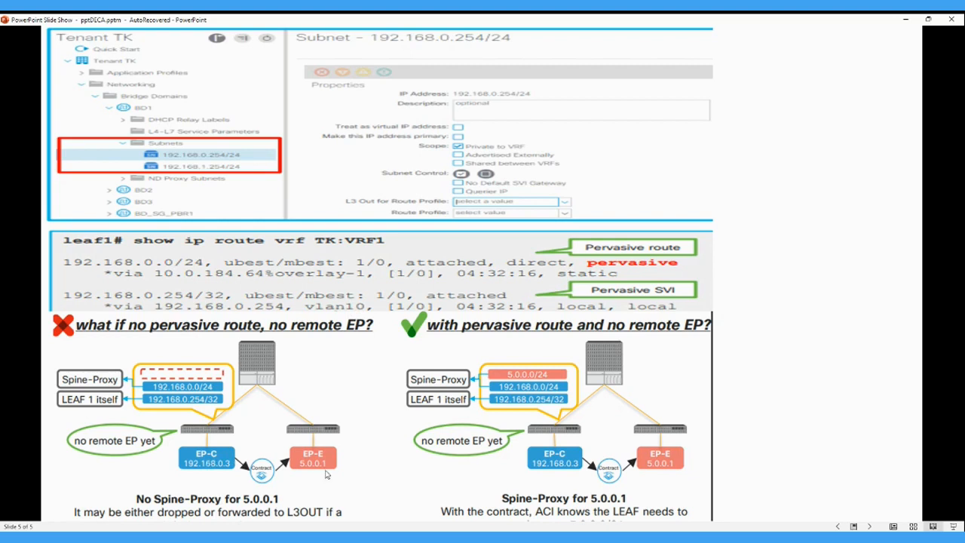
mouse_move(269, 473)
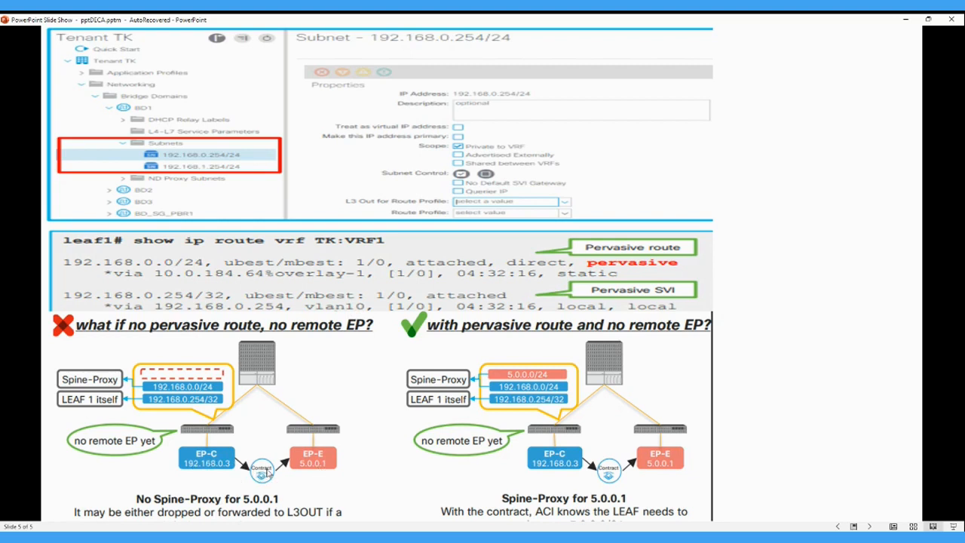
mouse_move(203, 408)
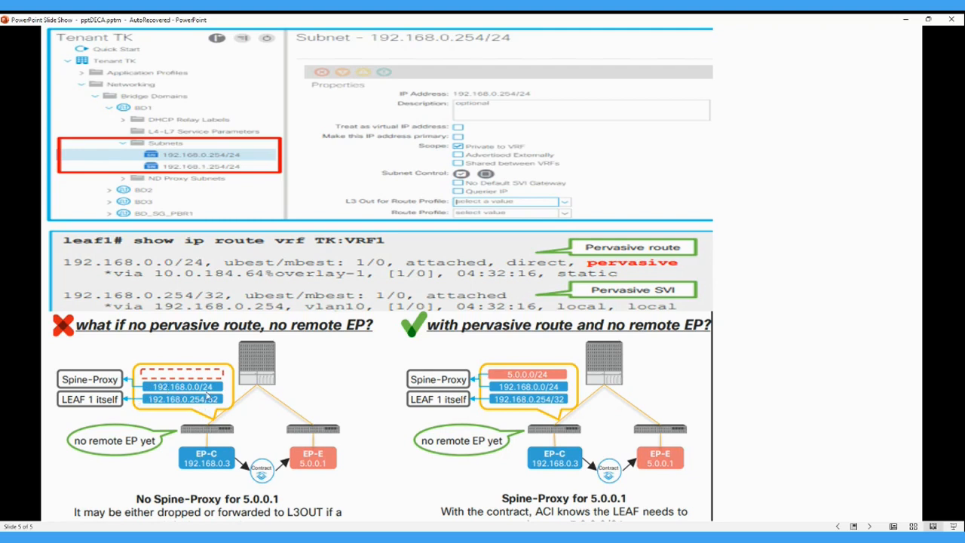
mouse_move(213, 463)
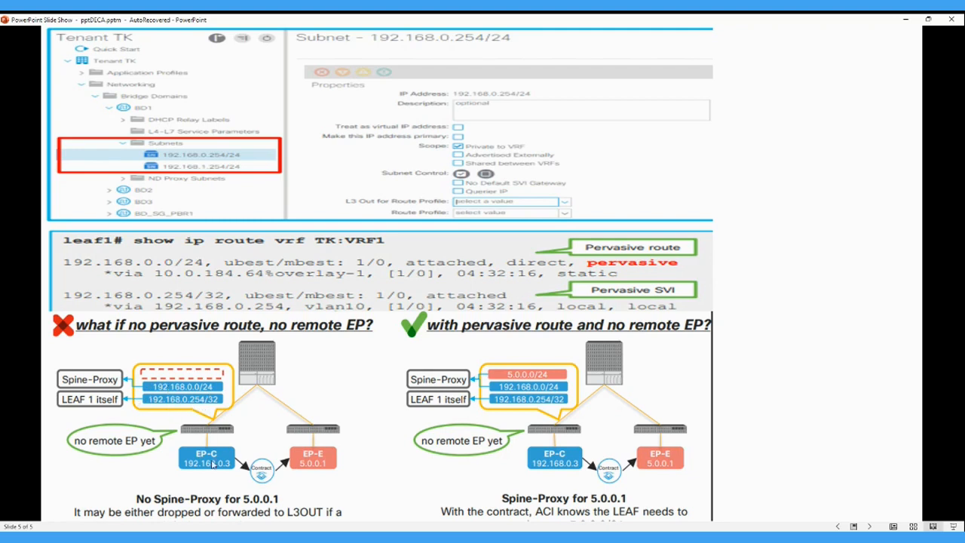
mouse_move(230, 408)
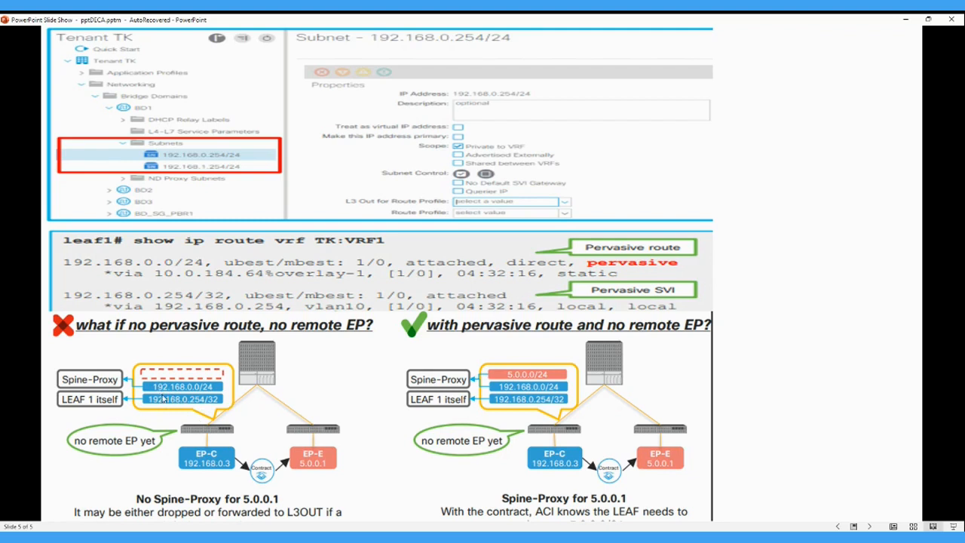
mouse_move(522, 385)
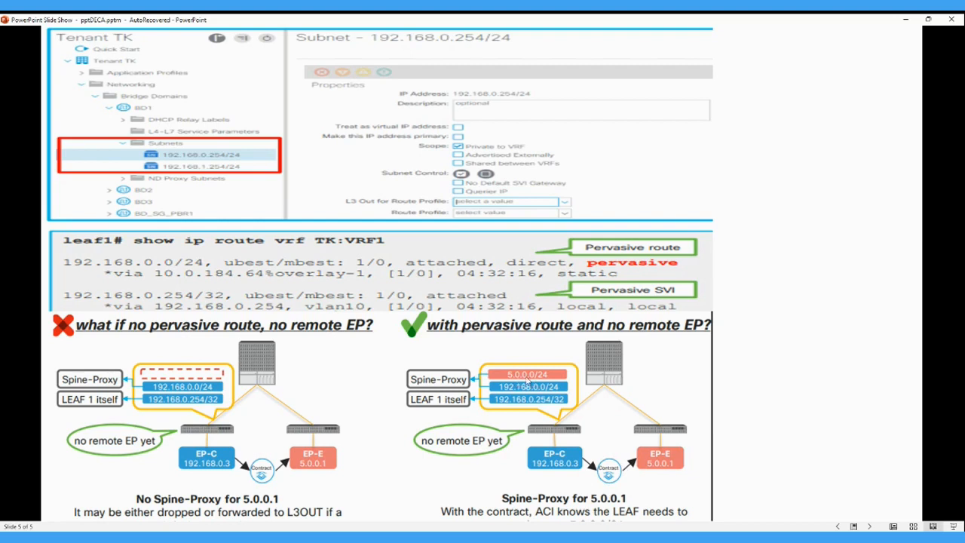
mouse_move(548, 444)
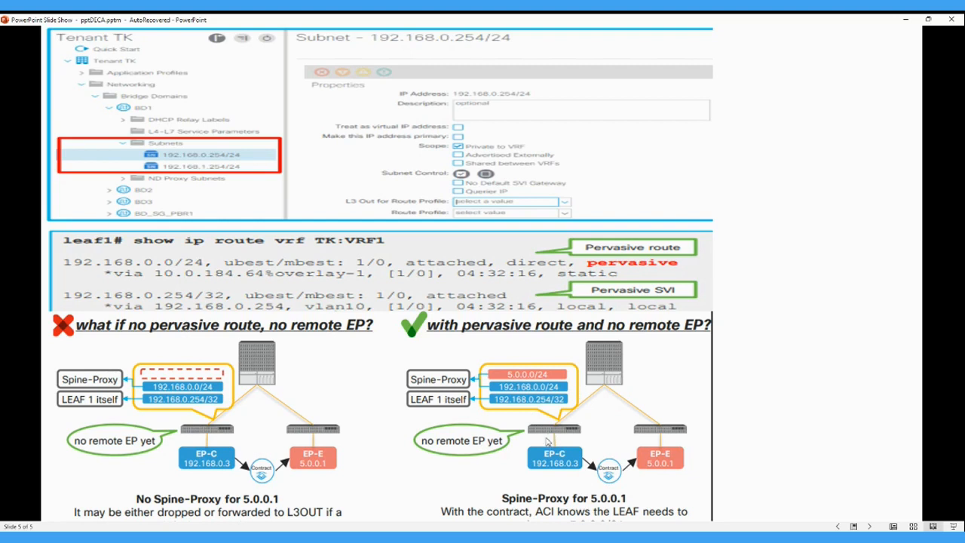
mouse_move(580, 505)
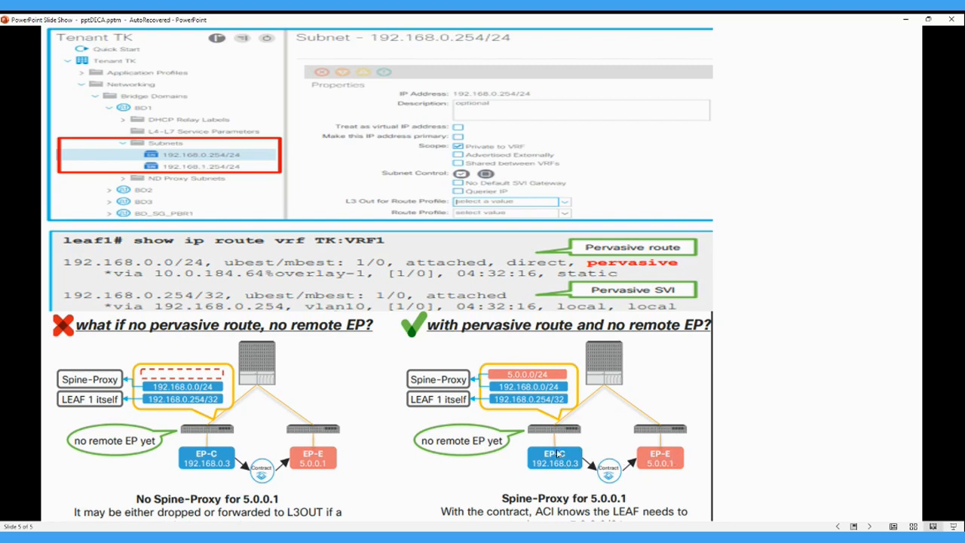
mouse_move(558, 407)
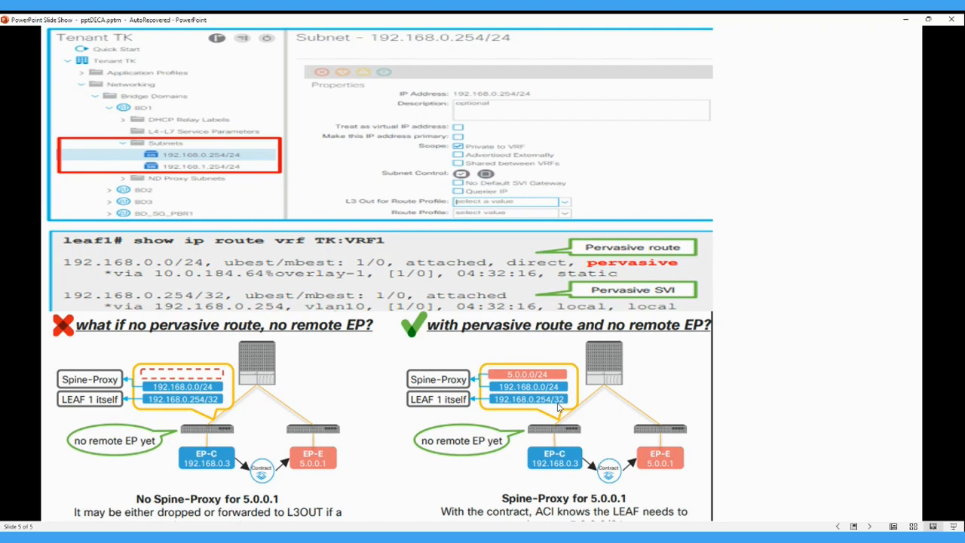
mouse_move(556, 435)
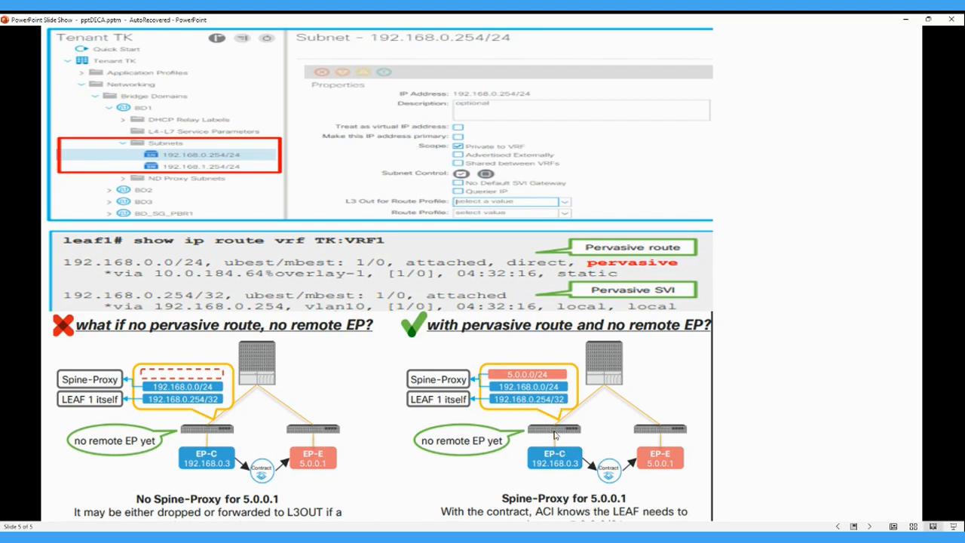
mouse_move(582, 448)
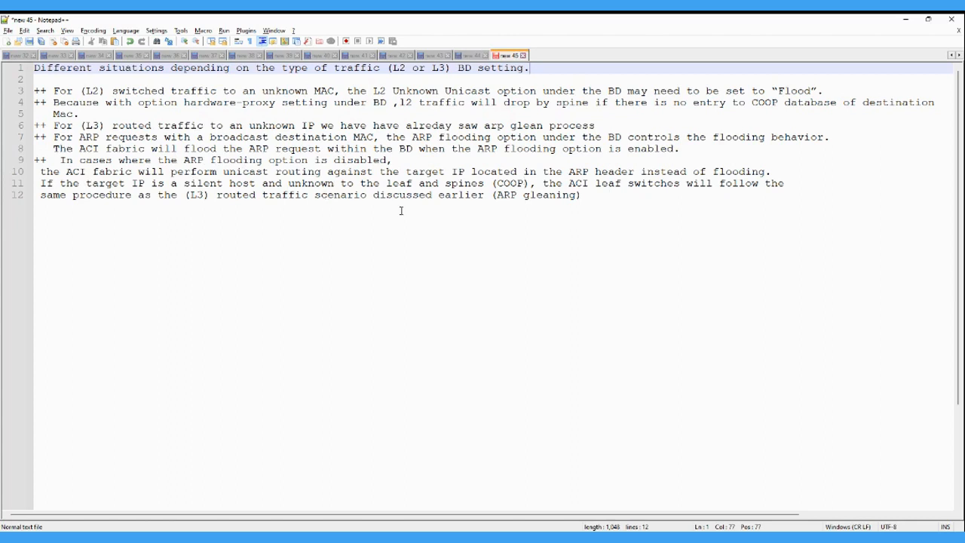
mouse_move(433, 222)
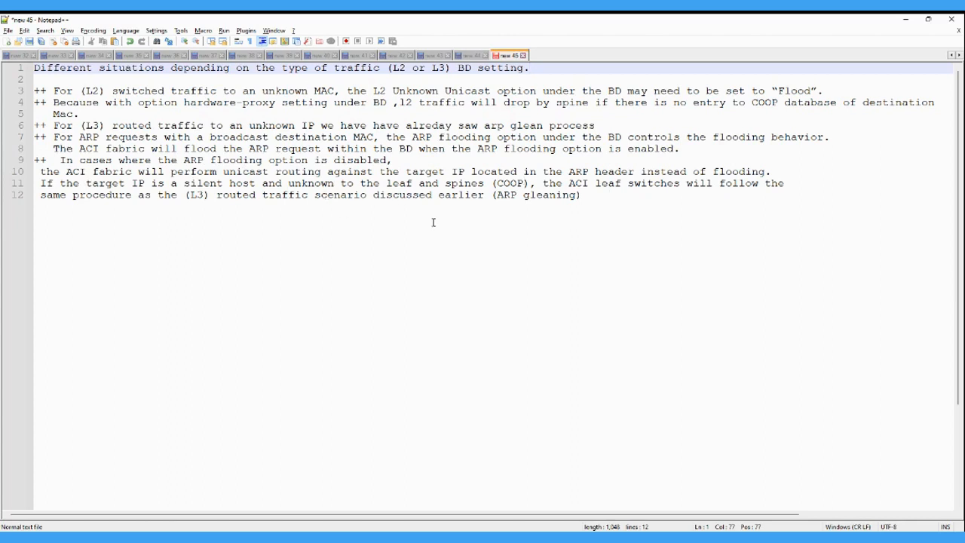